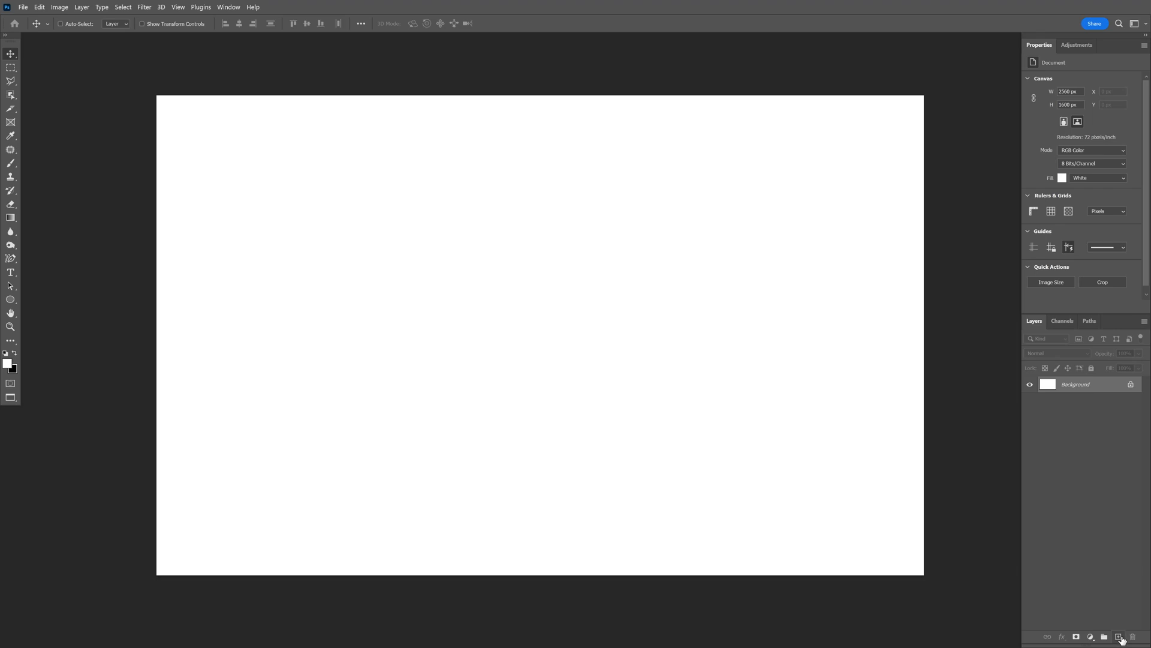
# - Add a new empty layer to paint a soft black blob on
pyautogui.click(1119, 636)
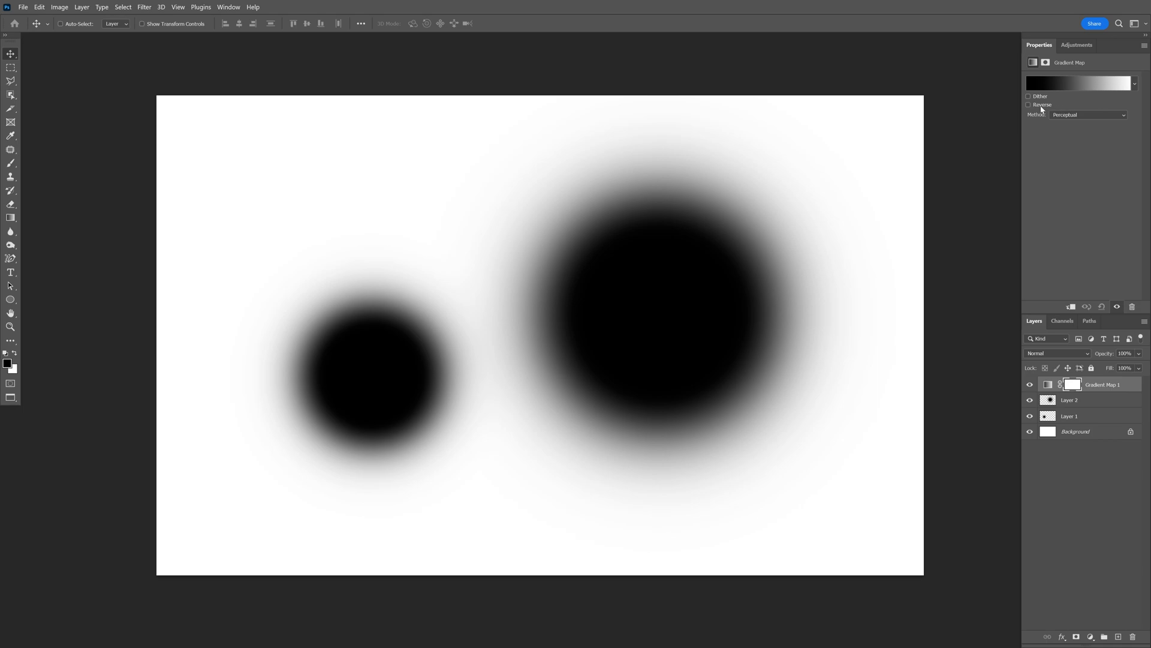
# - Reverse the gradient map and add purple, cyan and yellow colour stops in the Gradient Editor
pyautogui.click(1078, 83)
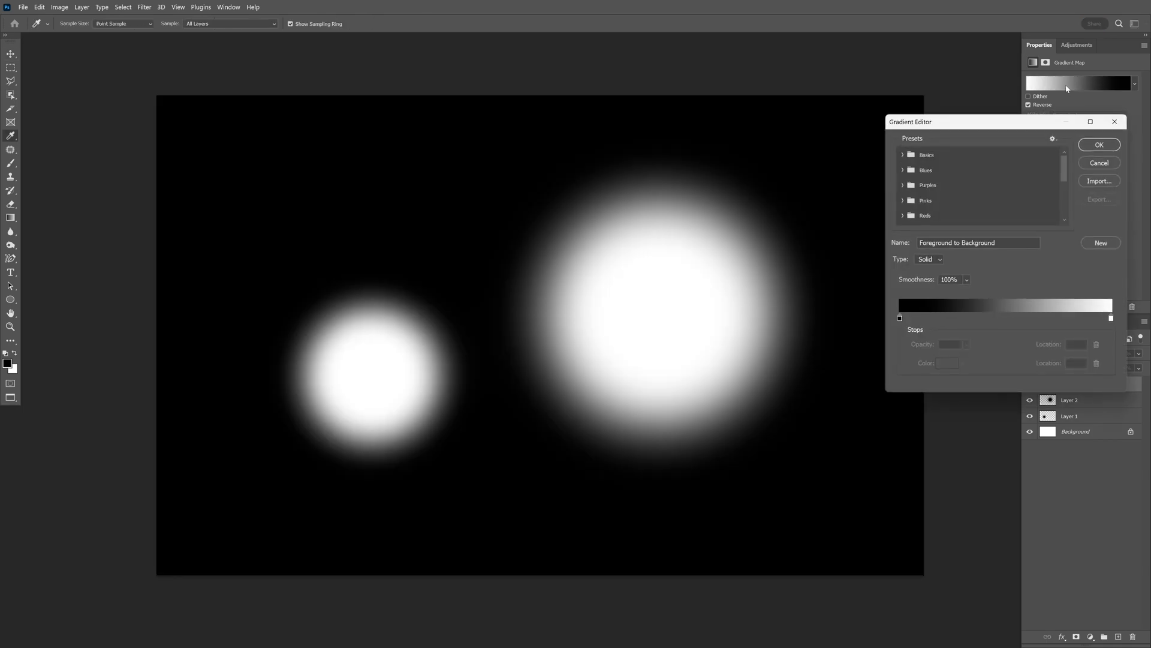
pyautogui.click(950, 318)
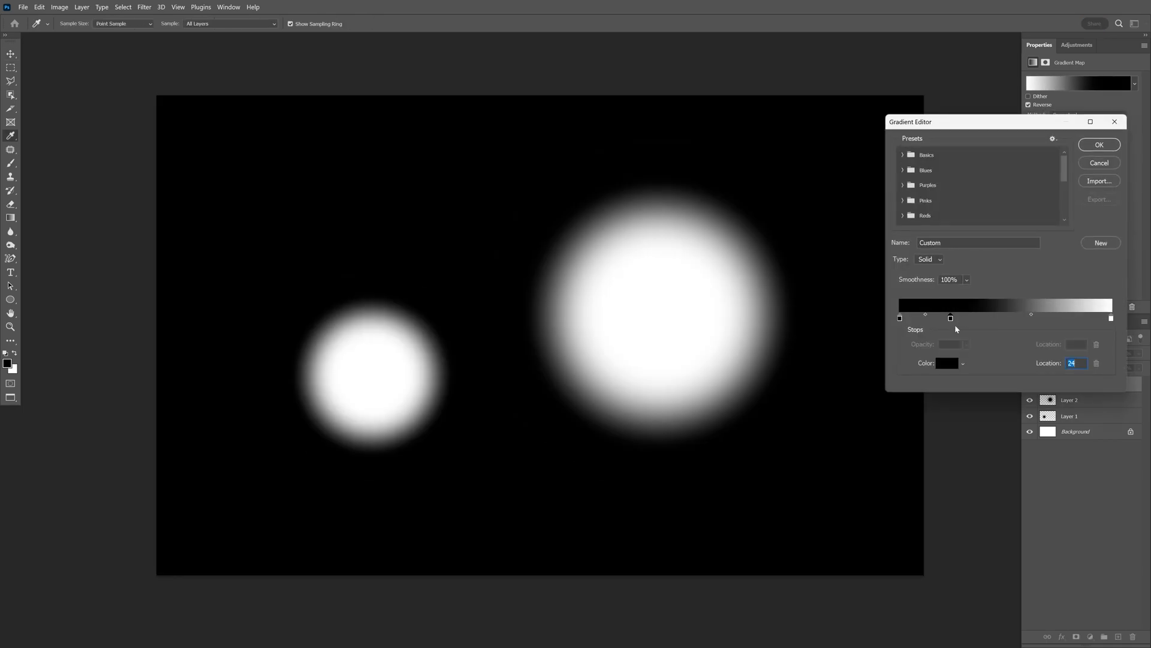
pyautogui.click(947, 363)
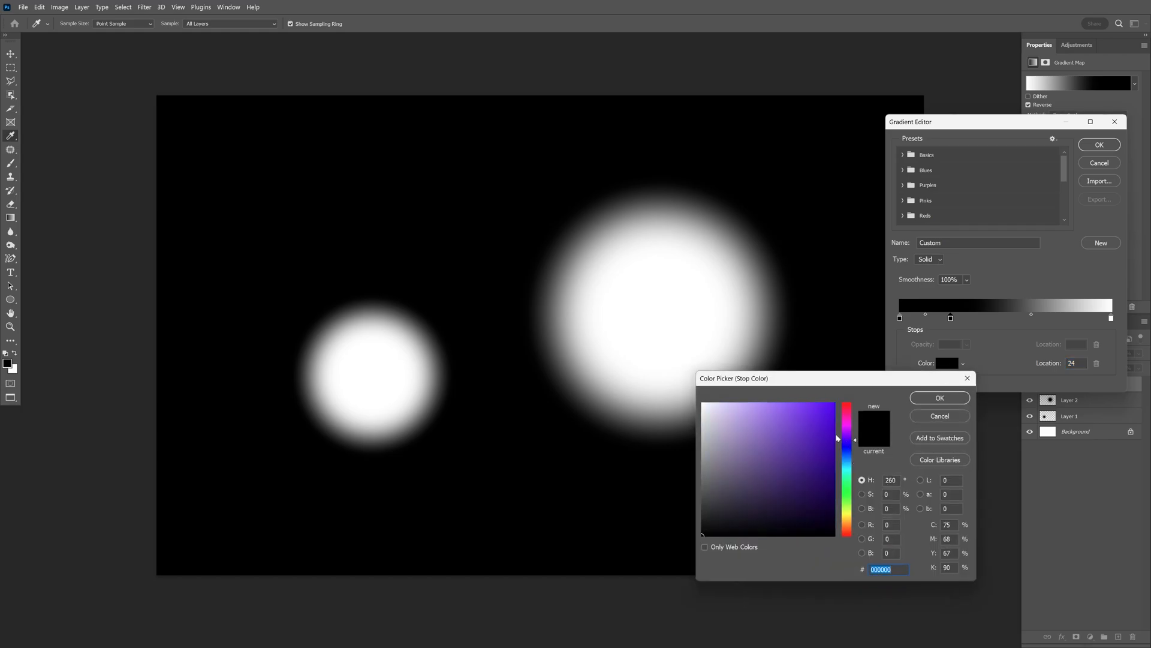
pyautogui.click(939, 397)
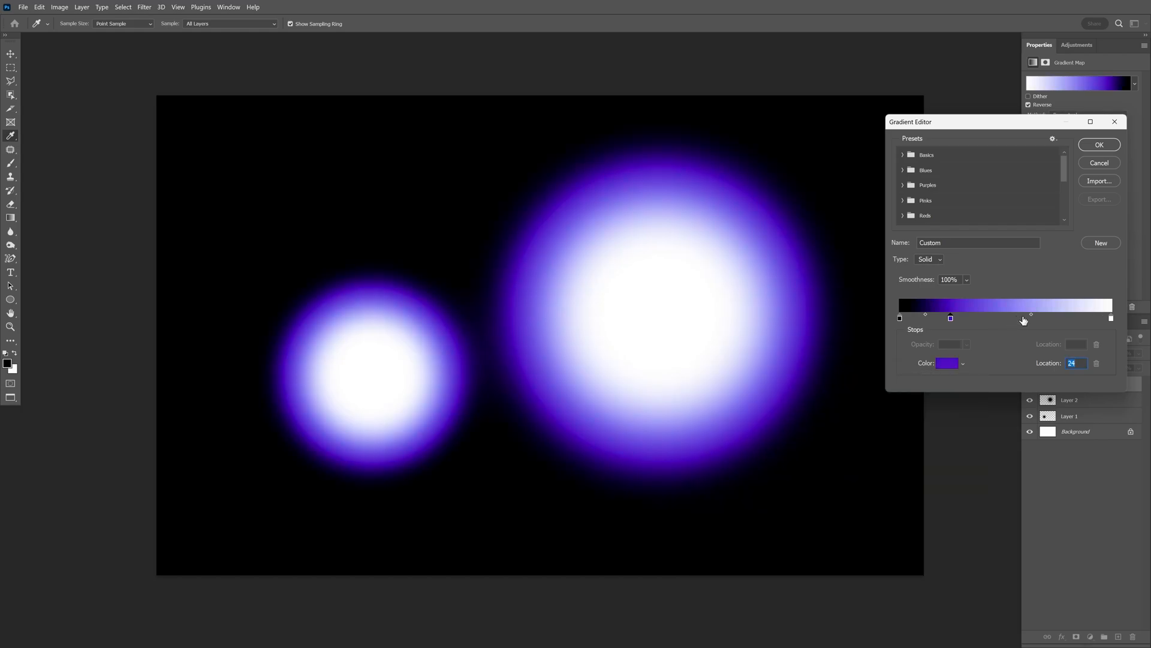
pyautogui.click(1098, 144)
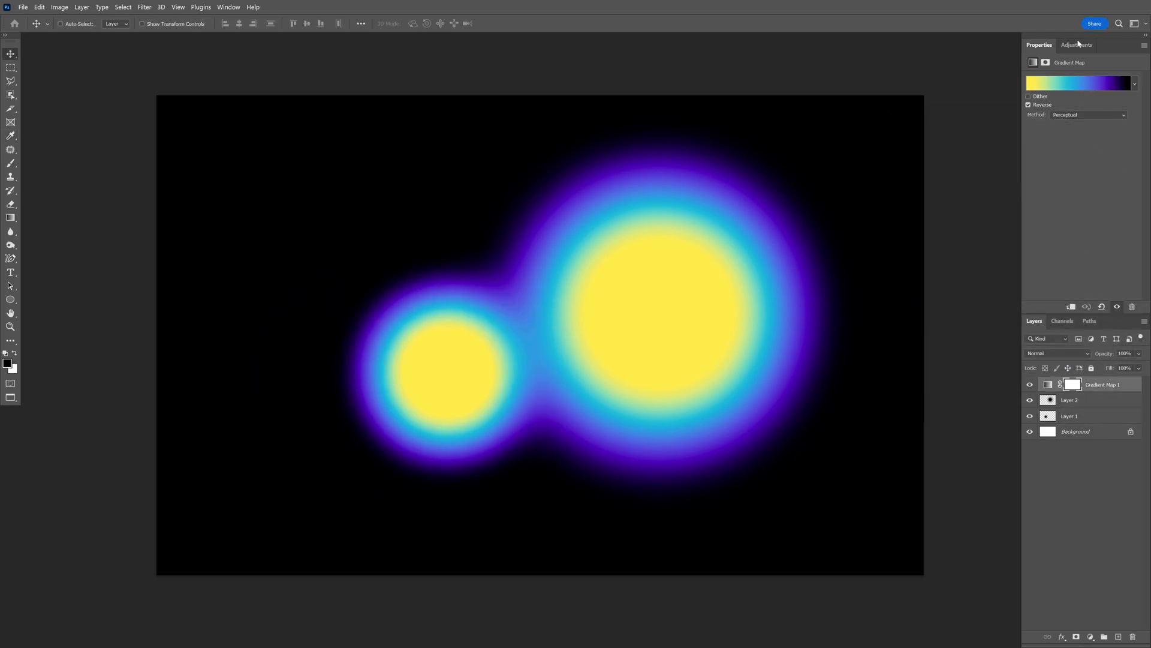
# - Add a Levels adjustment above Gradient Map 1 and tighten its input sliders for more contrast
pyautogui.click(1077, 44)
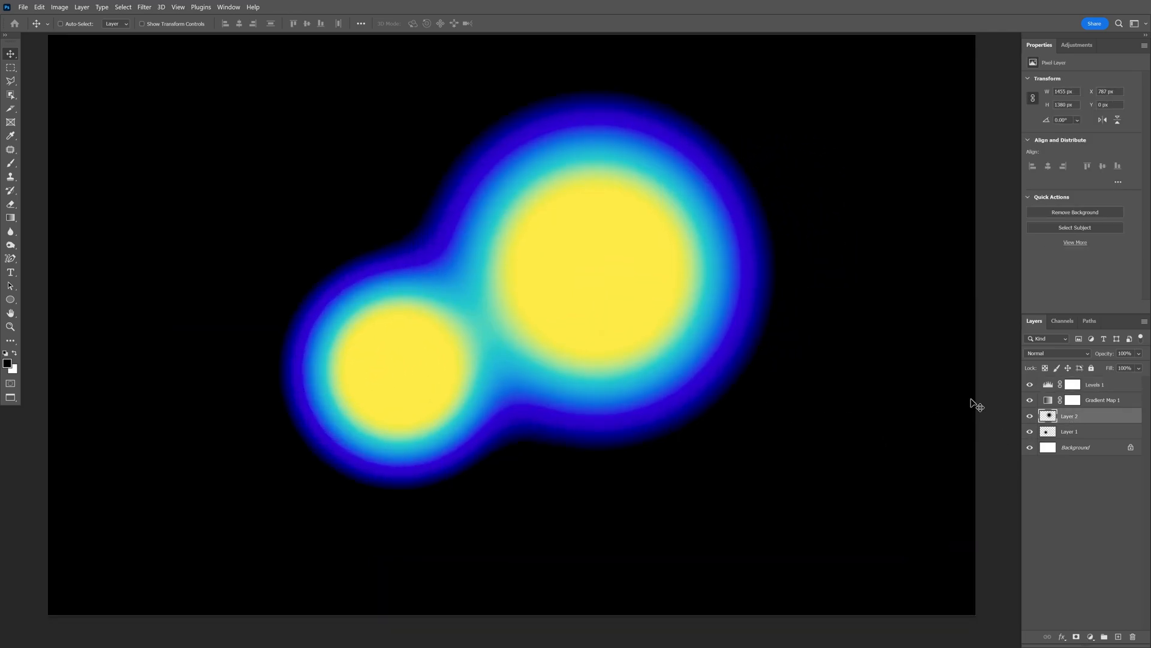
pyautogui.click(1095, 384)
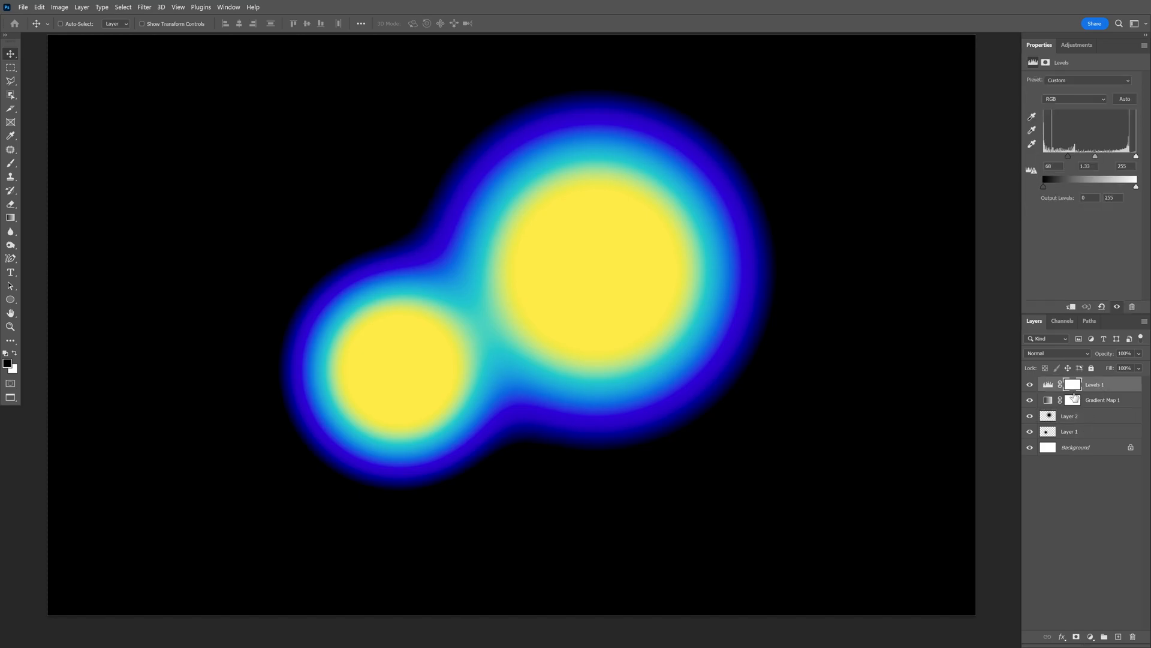
# - Create a new top layer and fill it with 50% Gray
pyautogui.click(1118, 635)
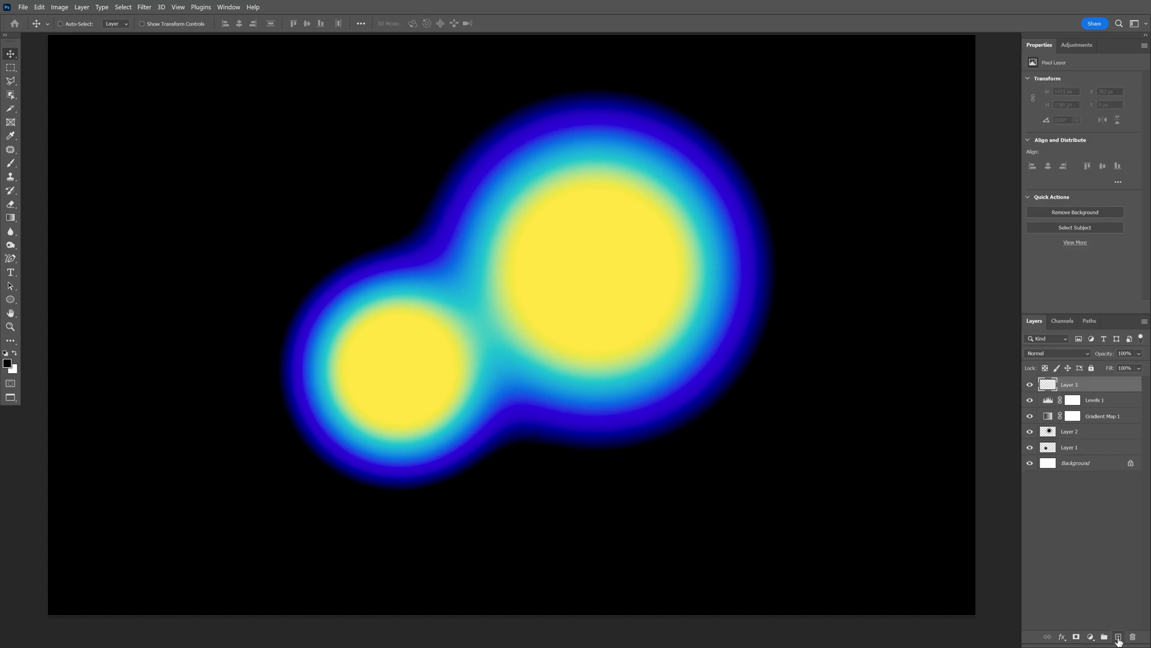
pyautogui.click(39, 8)
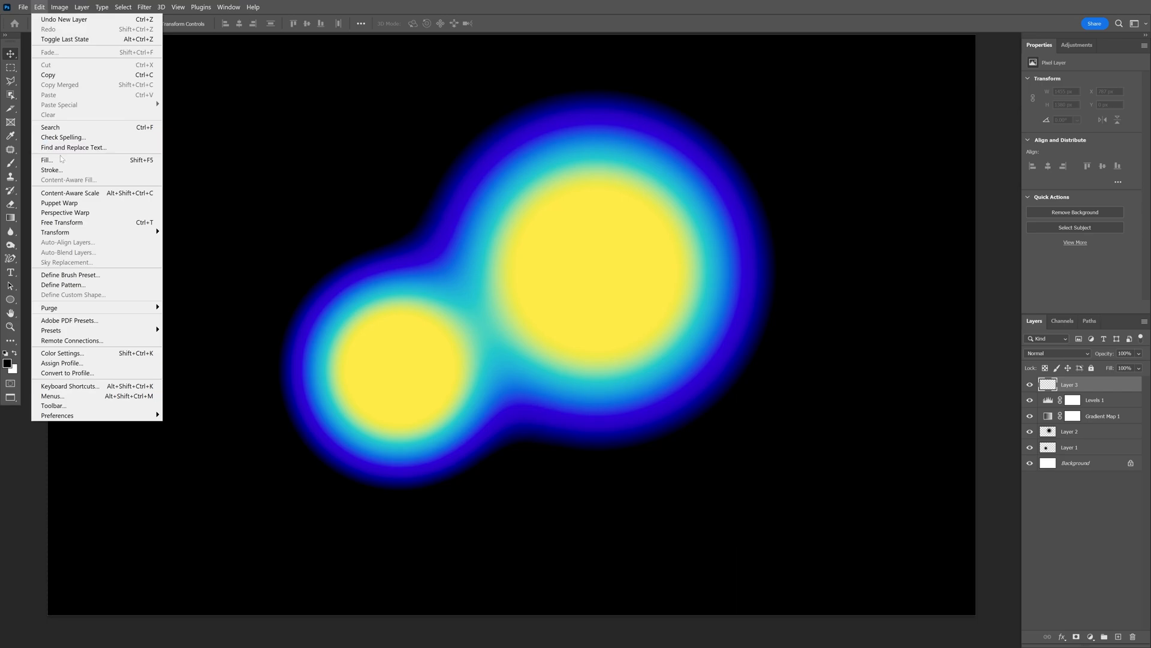
pyautogui.click(45, 160)
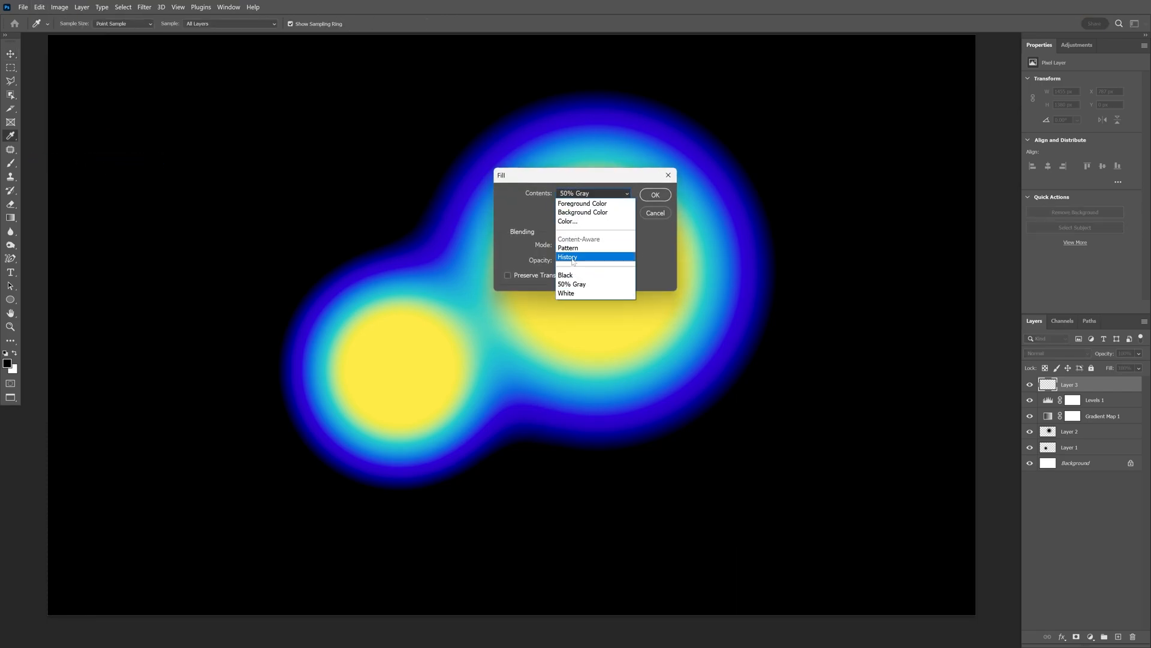
pyautogui.click(572, 284)
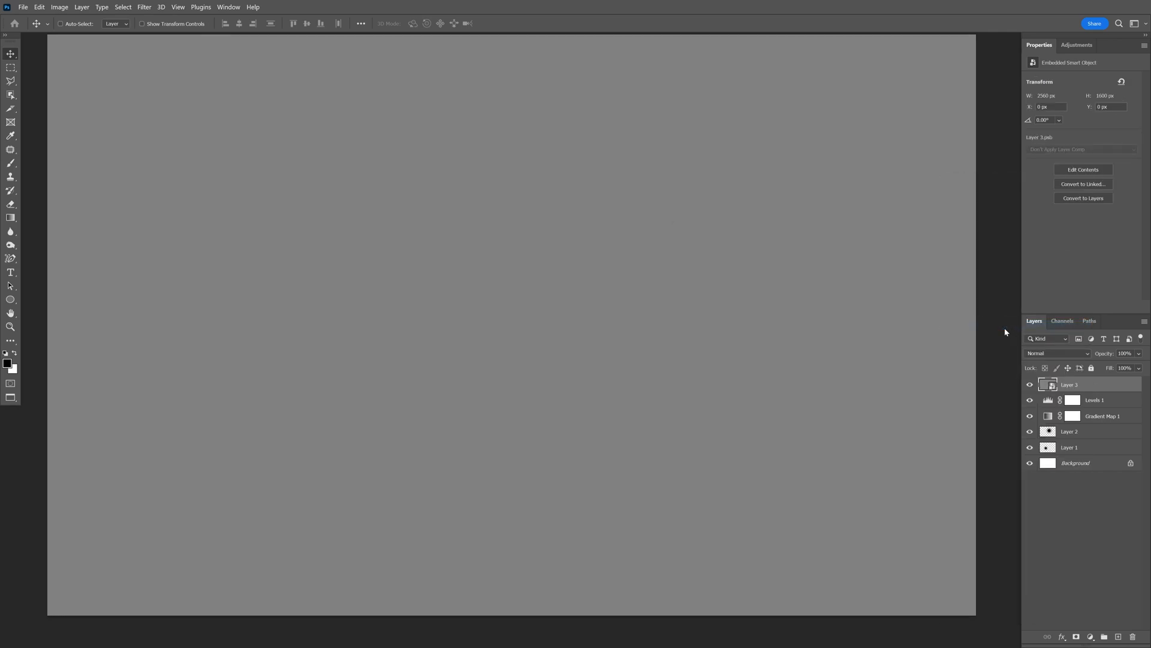
# - Blend the gray layer in Soft Light so the glowing blobs show through
pyautogui.click(1058, 352)
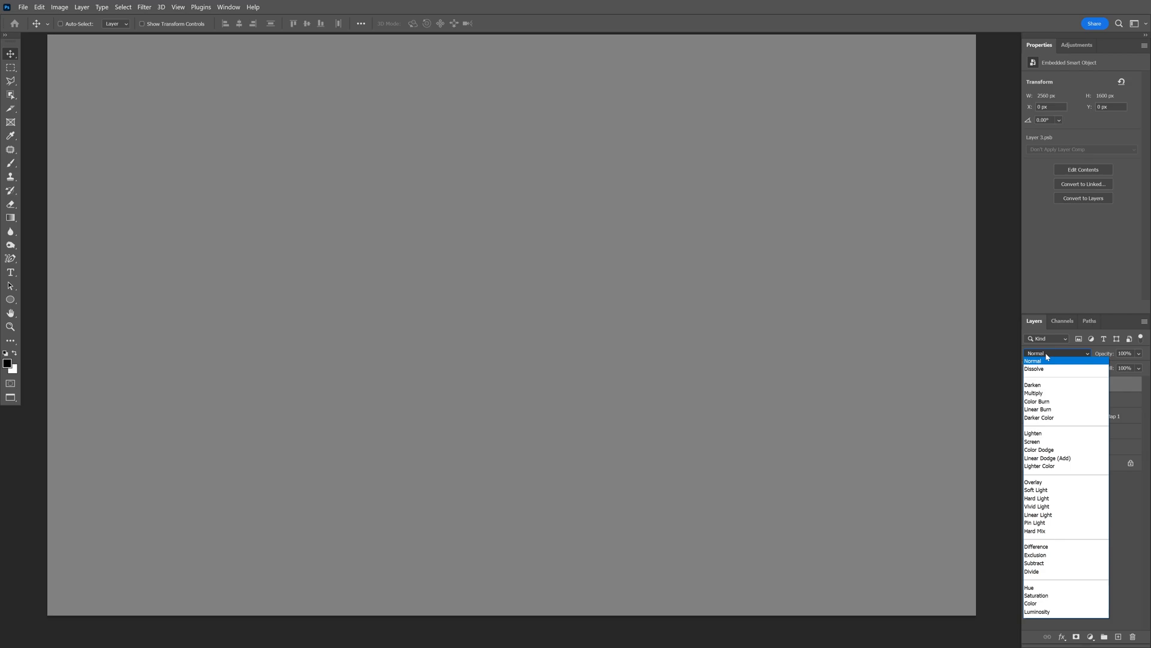
pyautogui.click(1035, 489)
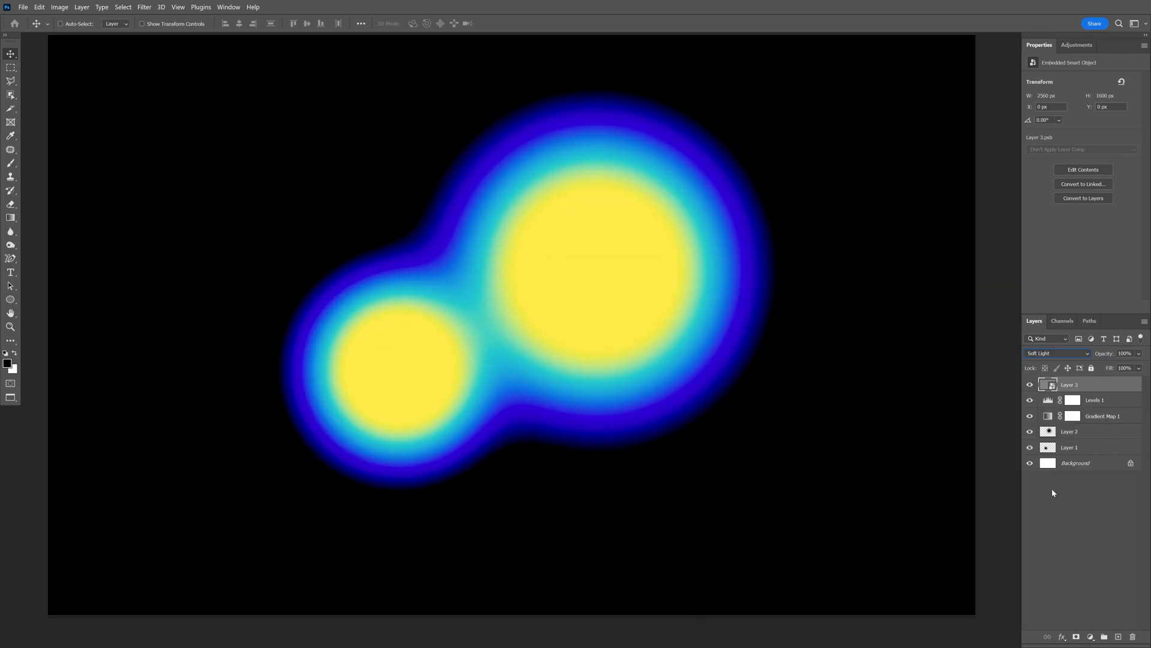
# - Apply an Add Noise filter with about 26% uniform grain to the gray overlay
pyautogui.click(143, 7)
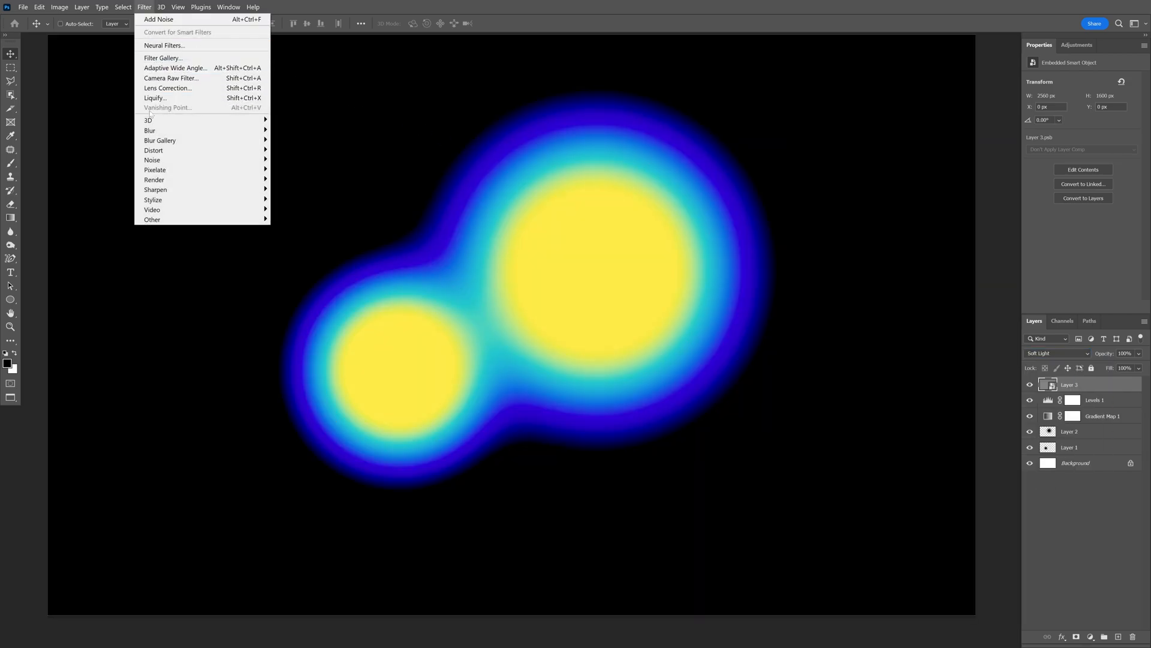
pyautogui.click(158, 19)
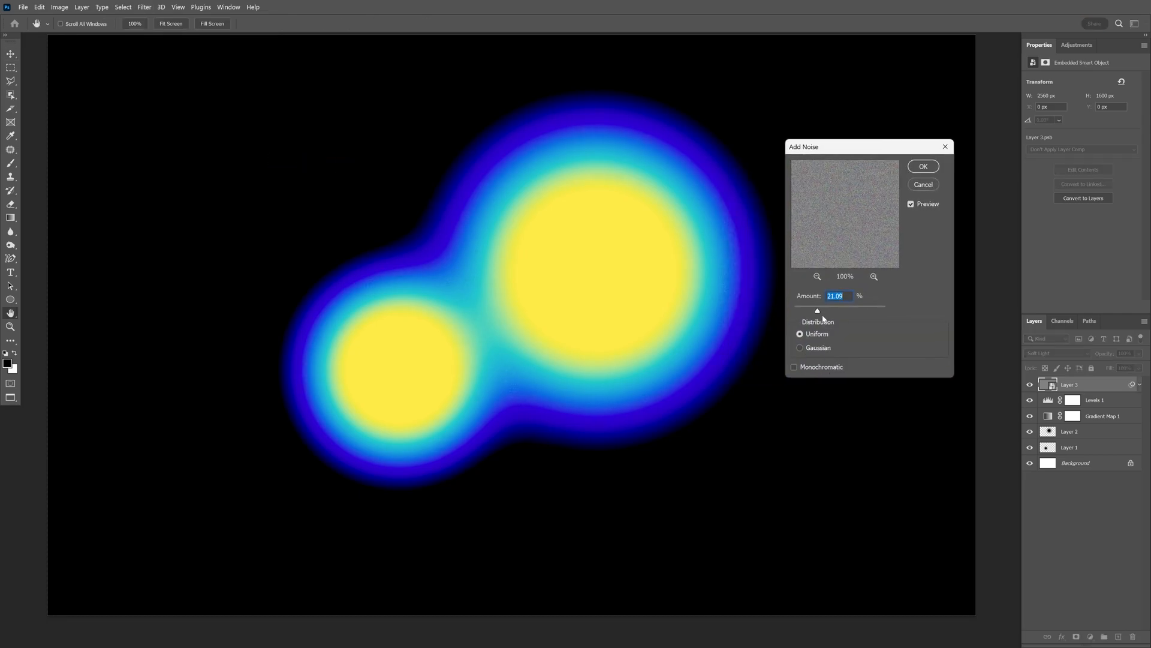
pyautogui.moveTo(817, 309); pyautogui.dragTo(820, 310)
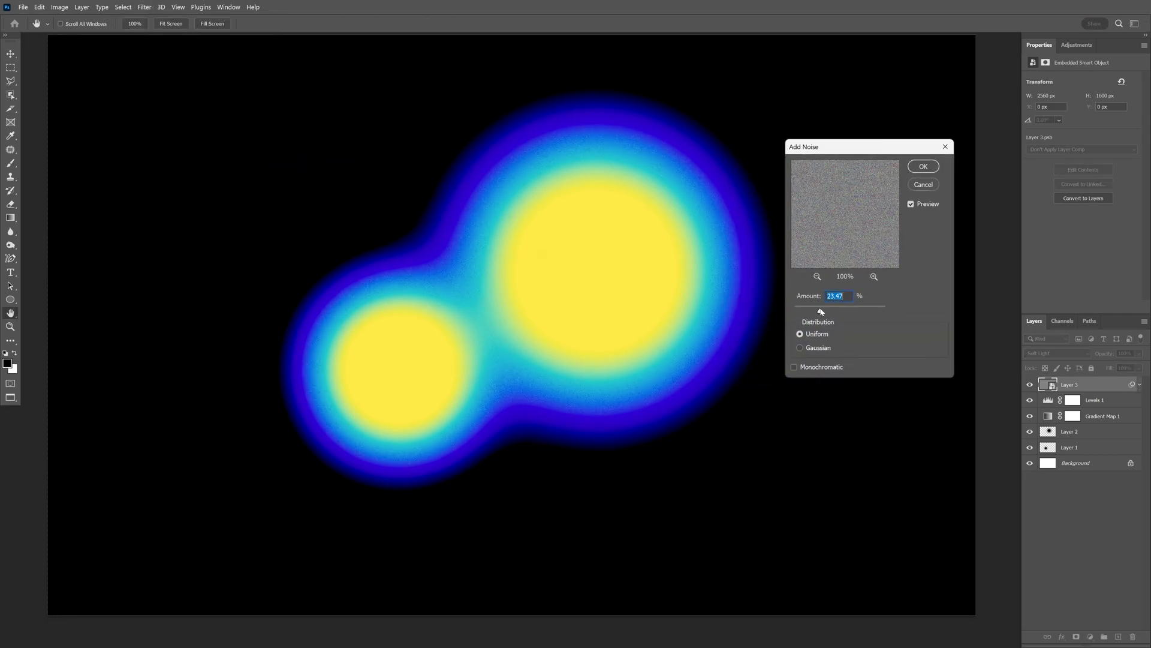
pyautogui.moveTo(820, 311); pyautogui.dragTo(823, 310)
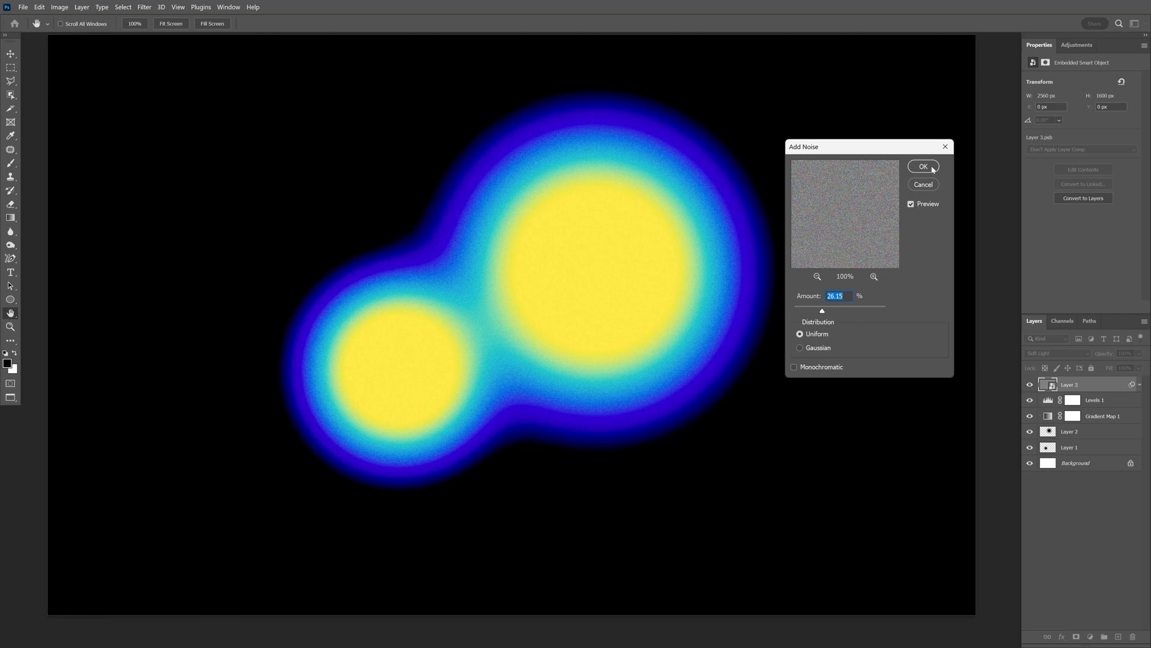
pyautogui.click(924, 165)
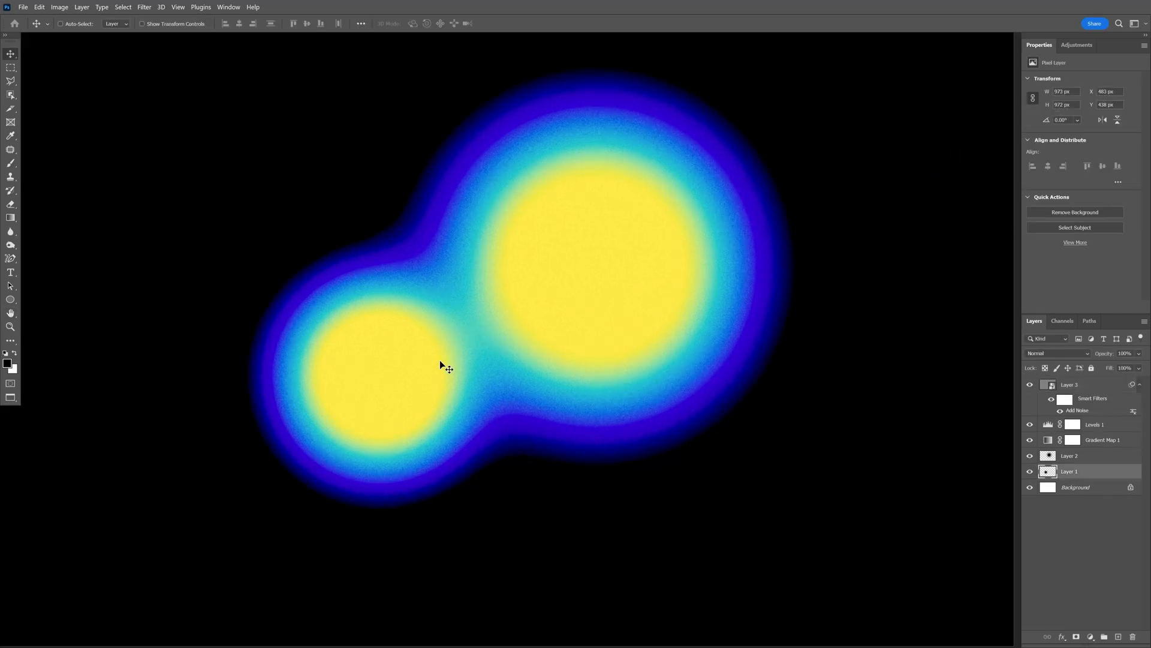
pyautogui.moveTo(441, 366); pyautogui.dragTo(481, 329)
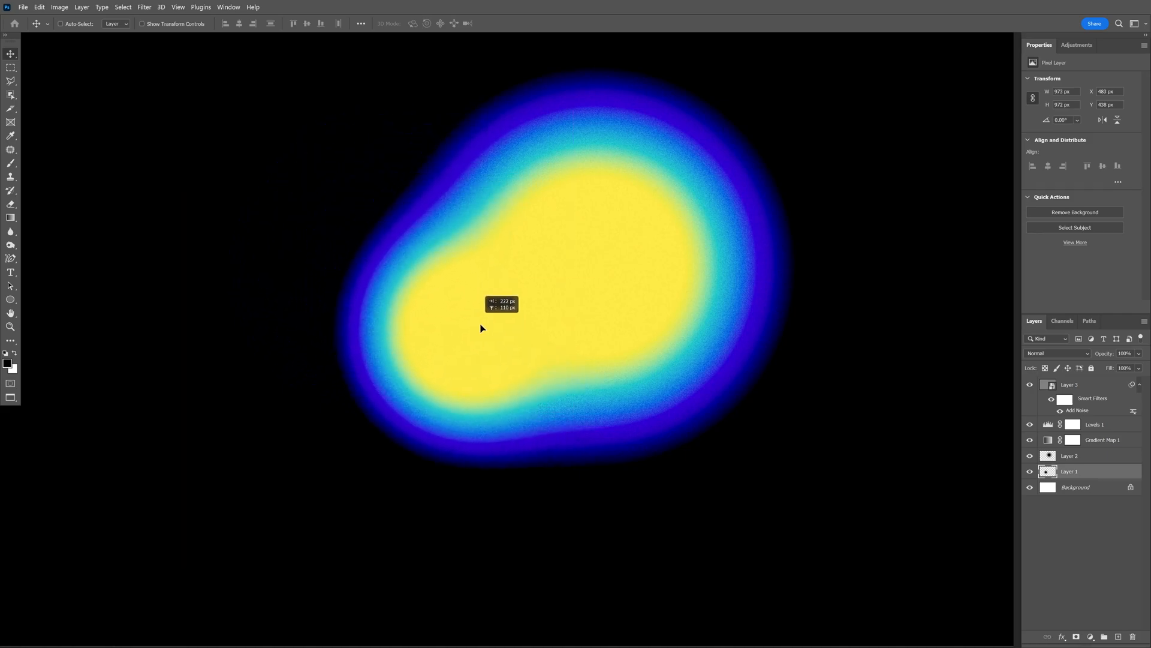
pyautogui.moveTo(481, 328); pyautogui.dragTo(466, 351)
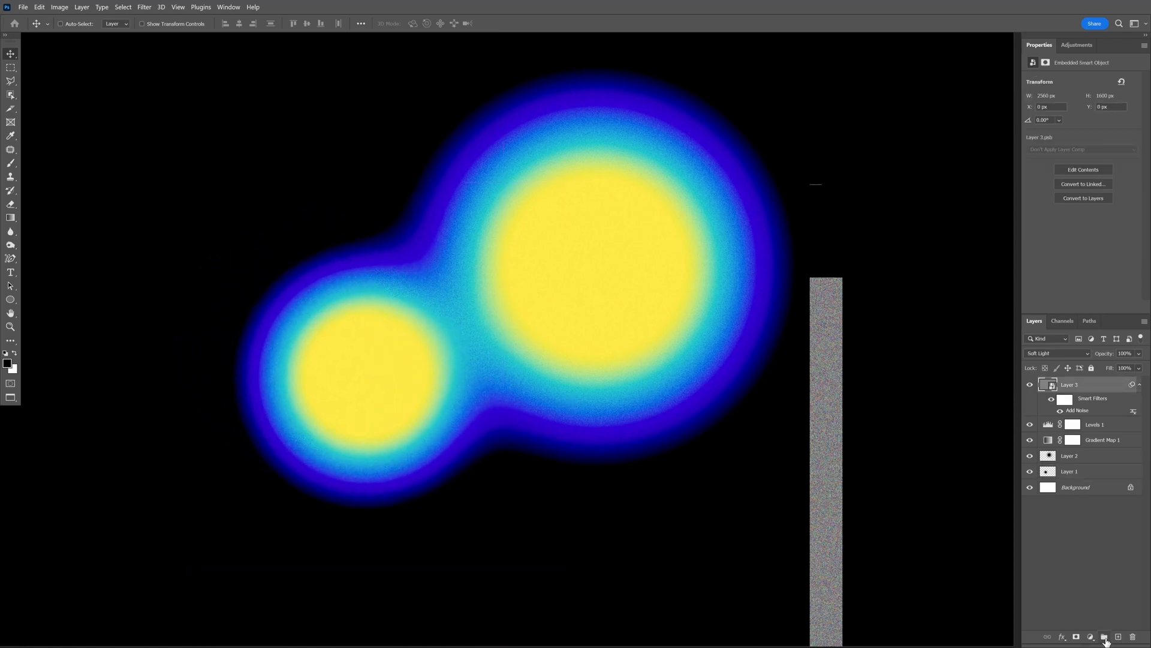
# - Group the grain overlay layer and place a duplicated third blob at the lower right
pyautogui.click(1104, 637)
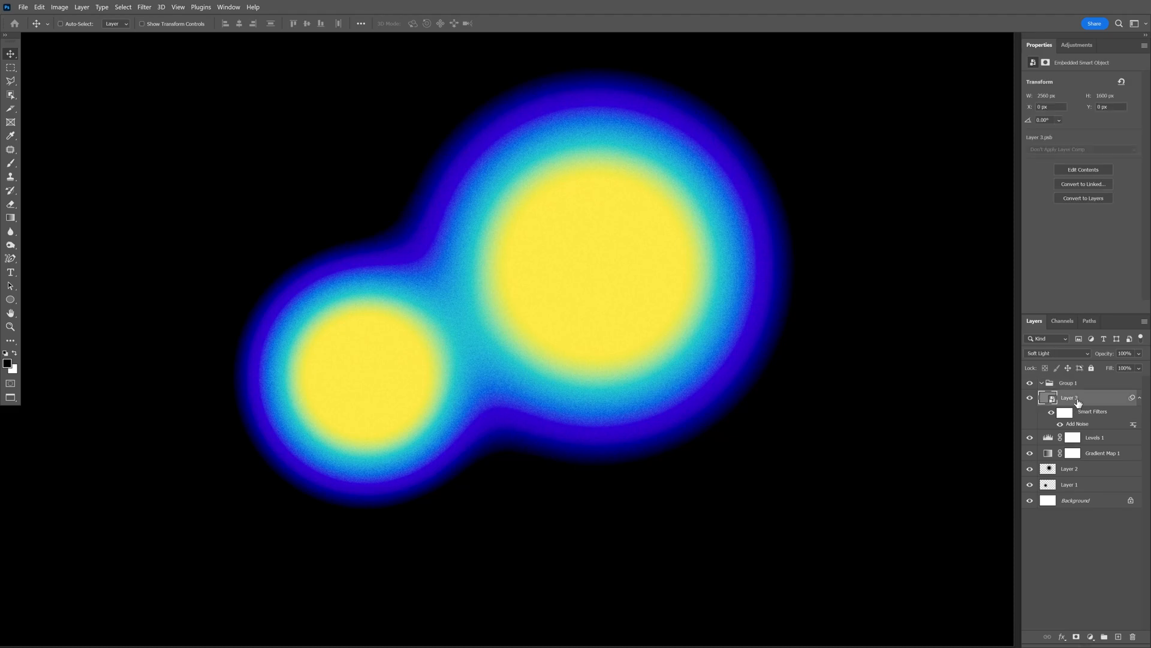
pyautogui.moveTo(1080, 430)
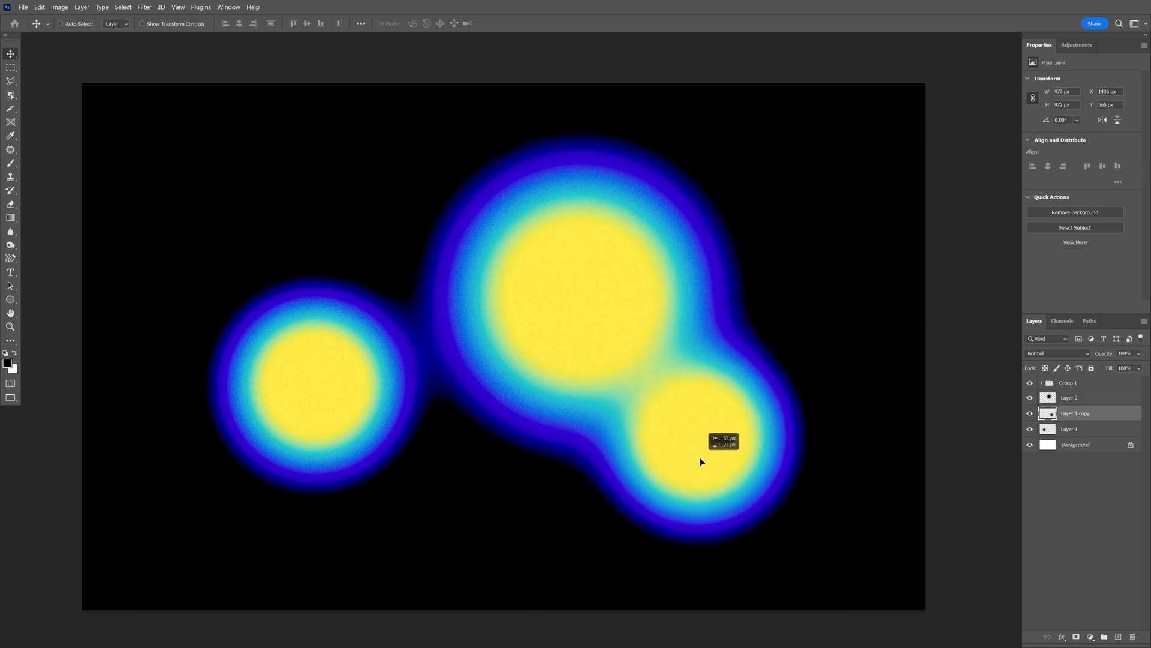
pyautogui.moveTo(701, 460); pyautogui.dragTo(708, 465)
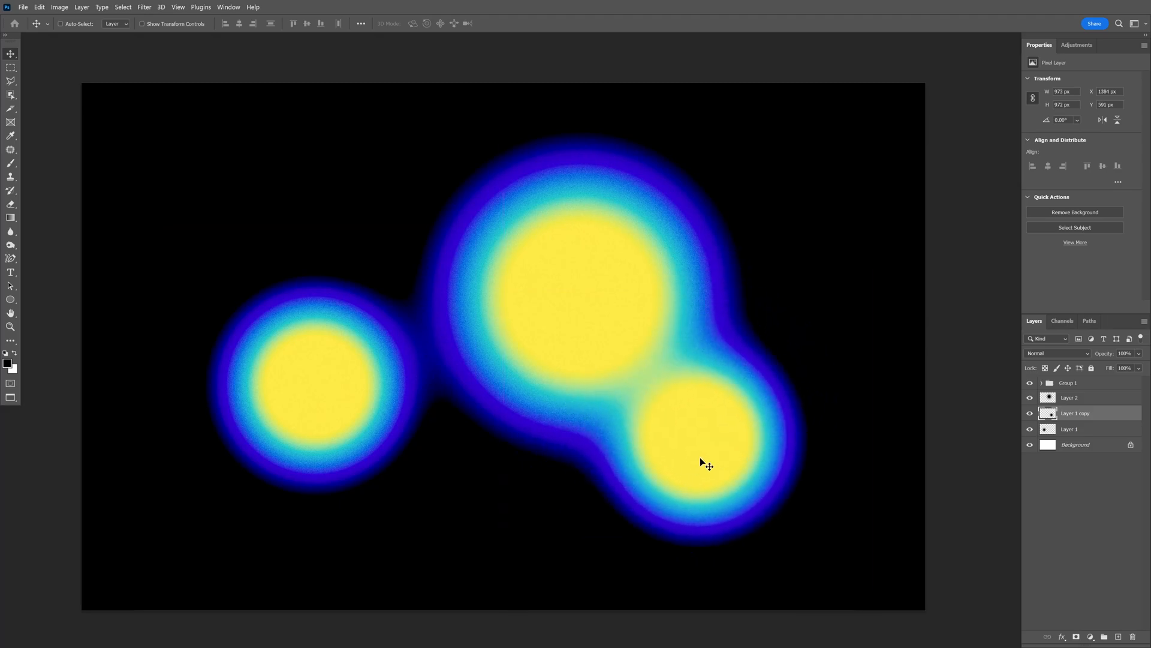